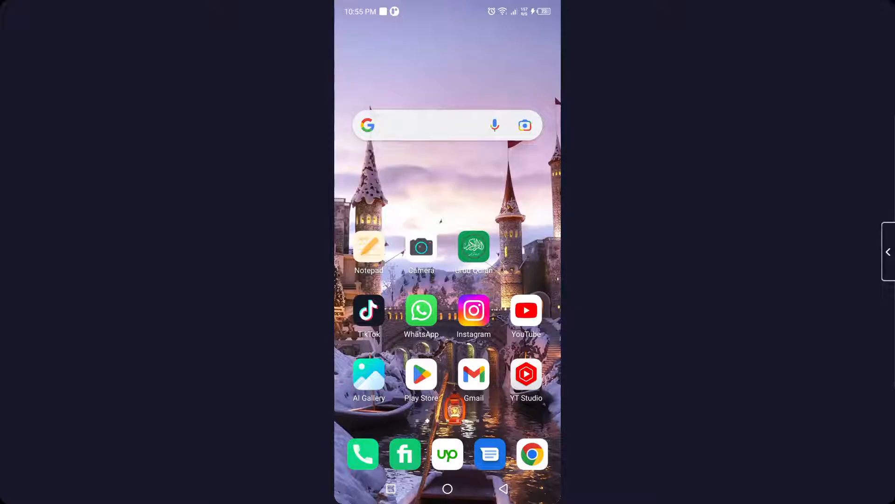
Step: Reach the App list under App management in Settings and filter it by 'youtu'
click(525, 309)
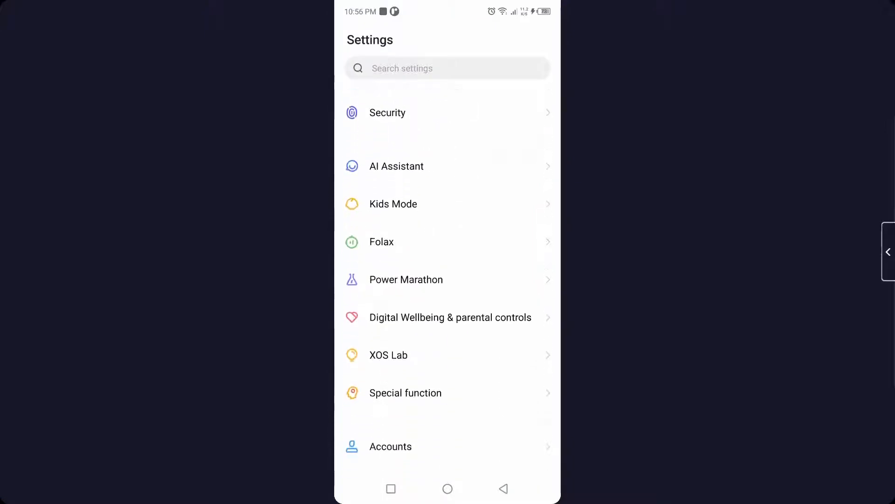
scroll(down, 3)
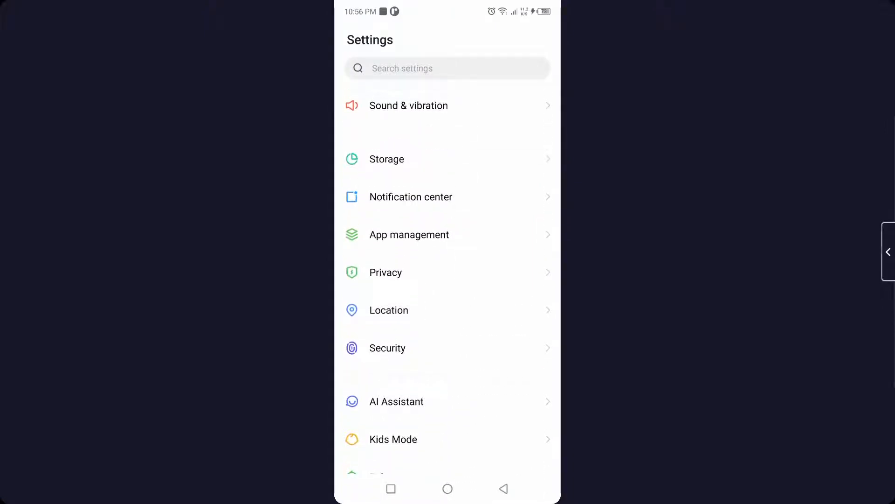
click(409, 234)
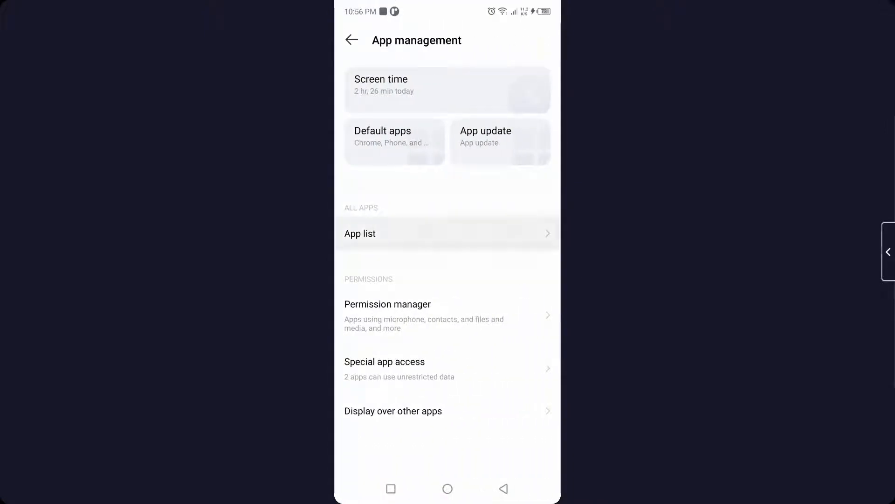
click(360, 233)
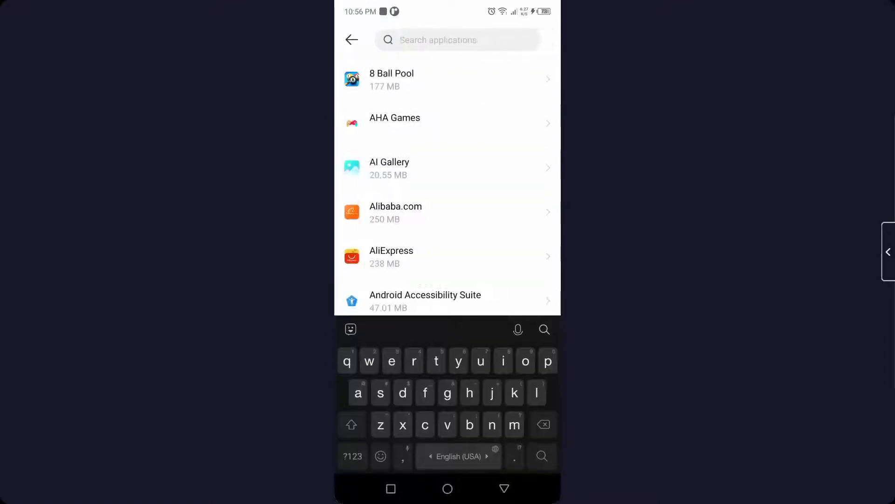
text(youtu)
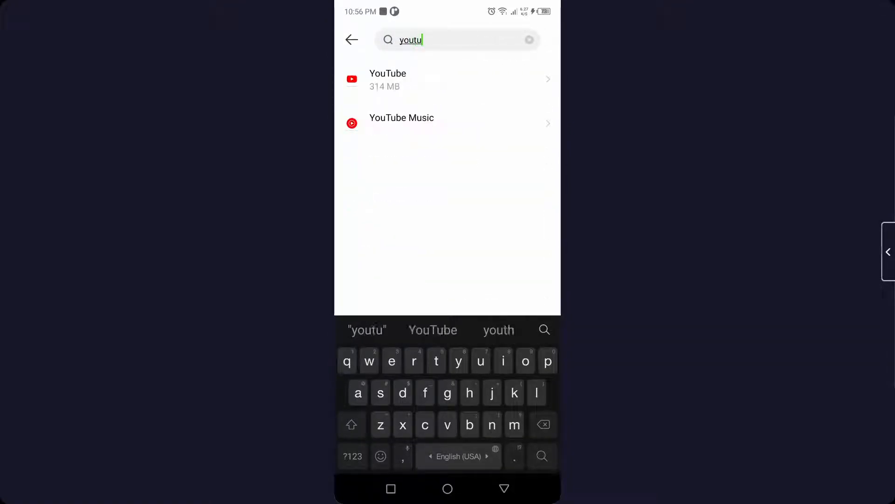